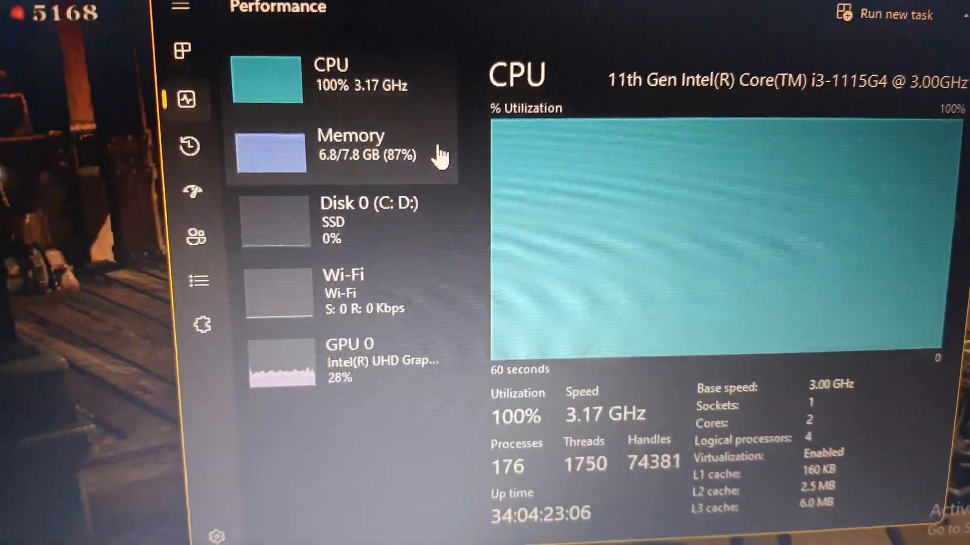
click(351, 152)
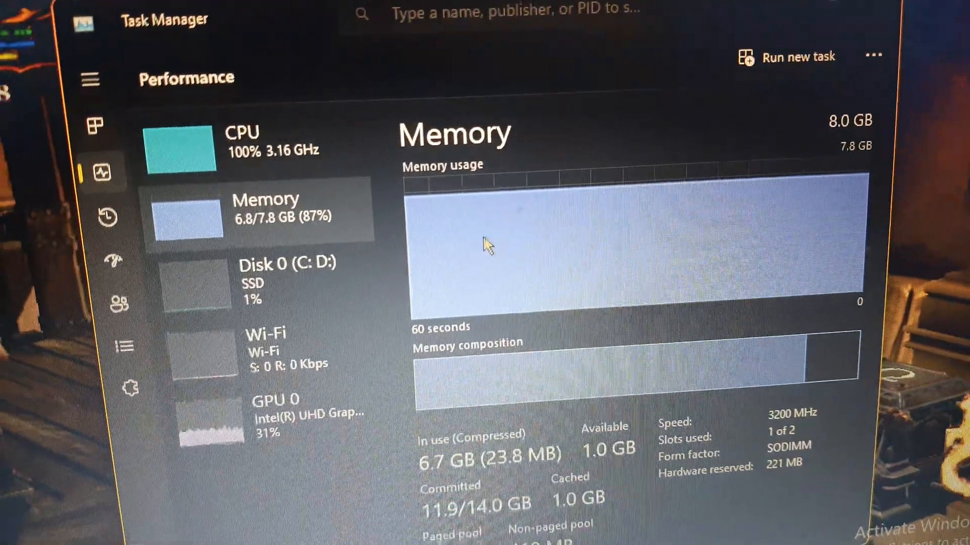
click(241, 139)
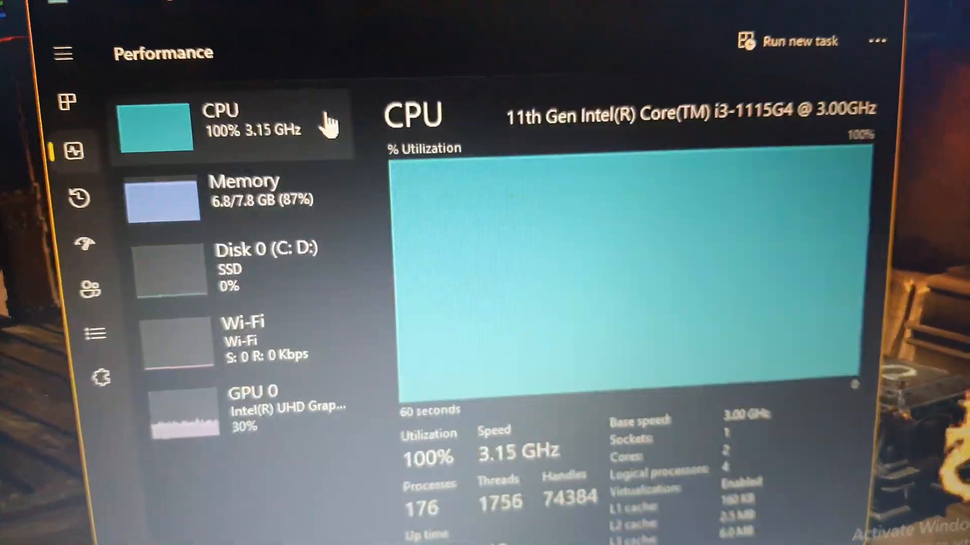